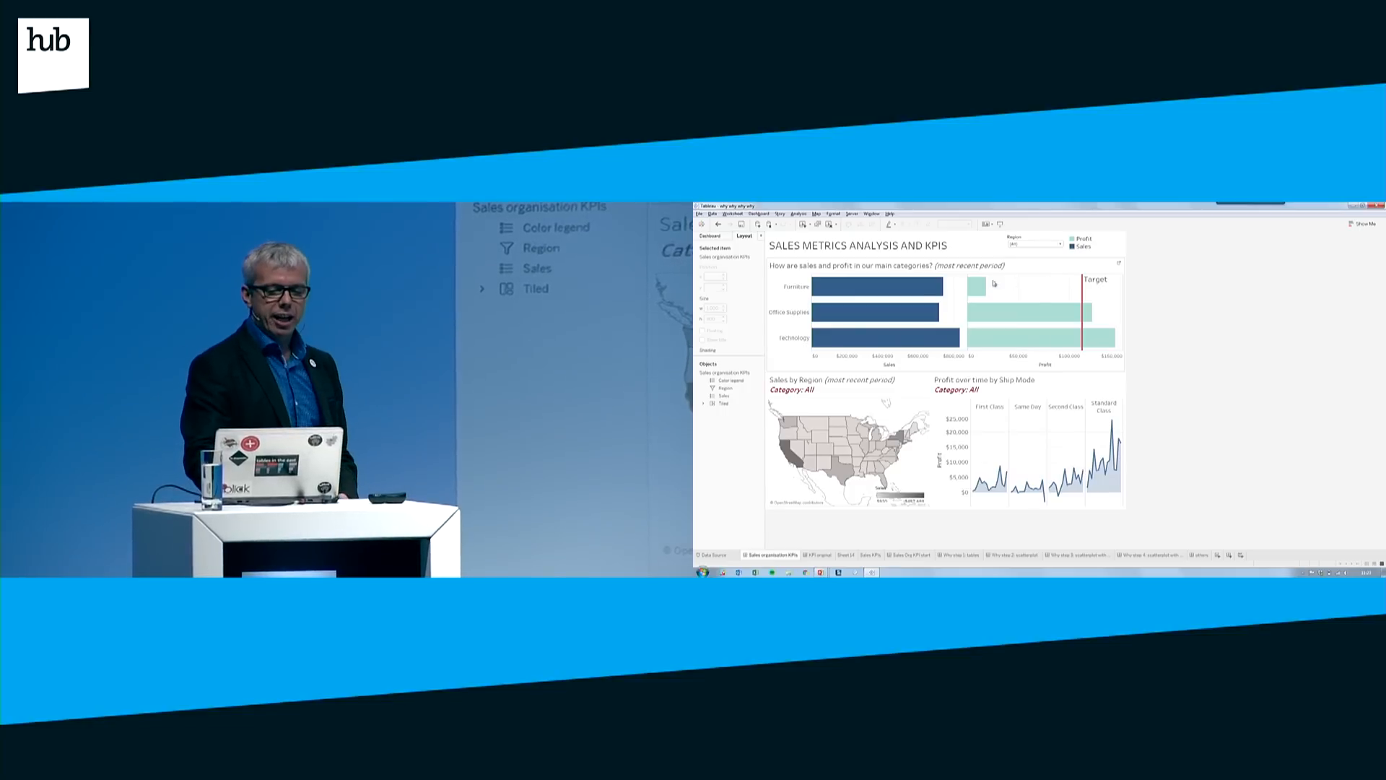
mouse_move(980, 286)
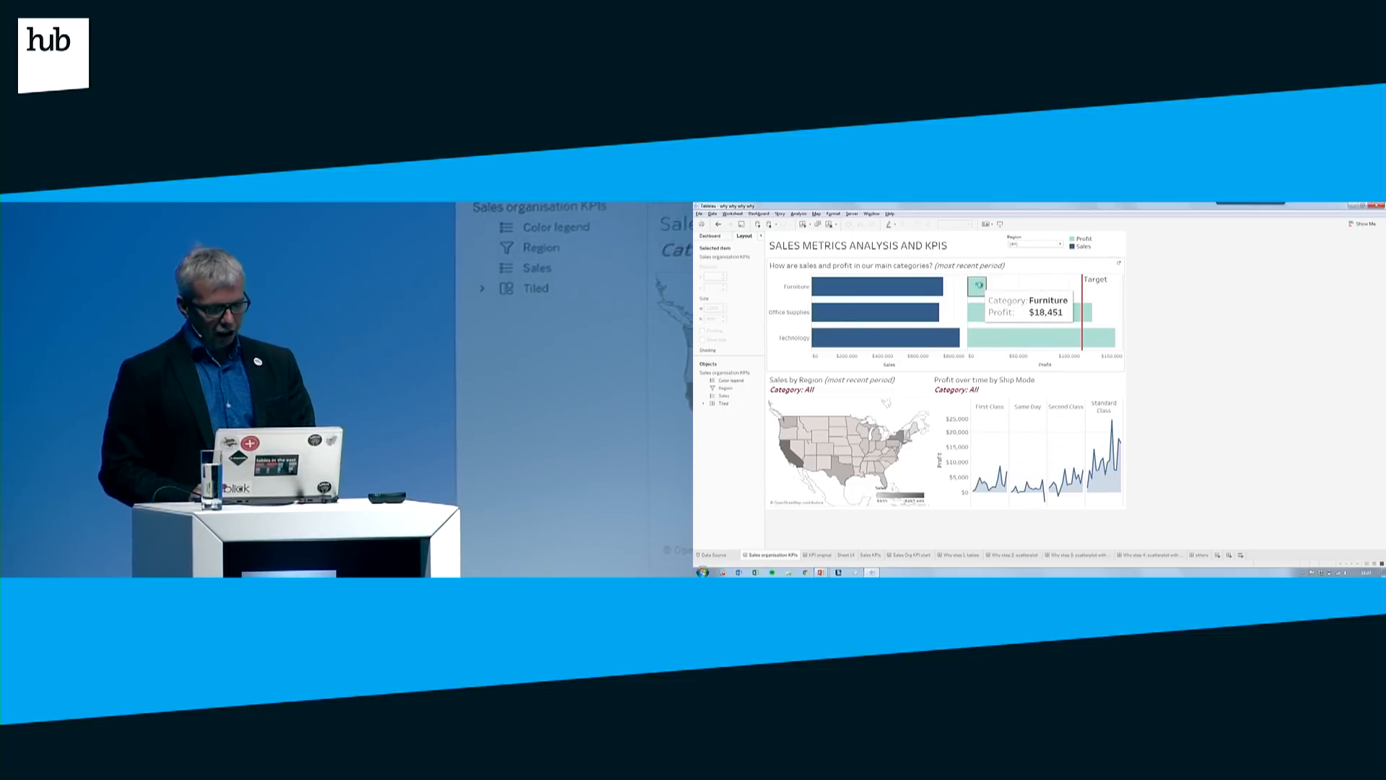
Filter the sales KPI dashboard to Furniture using its below-target profit bar.
left_click(835, 287)
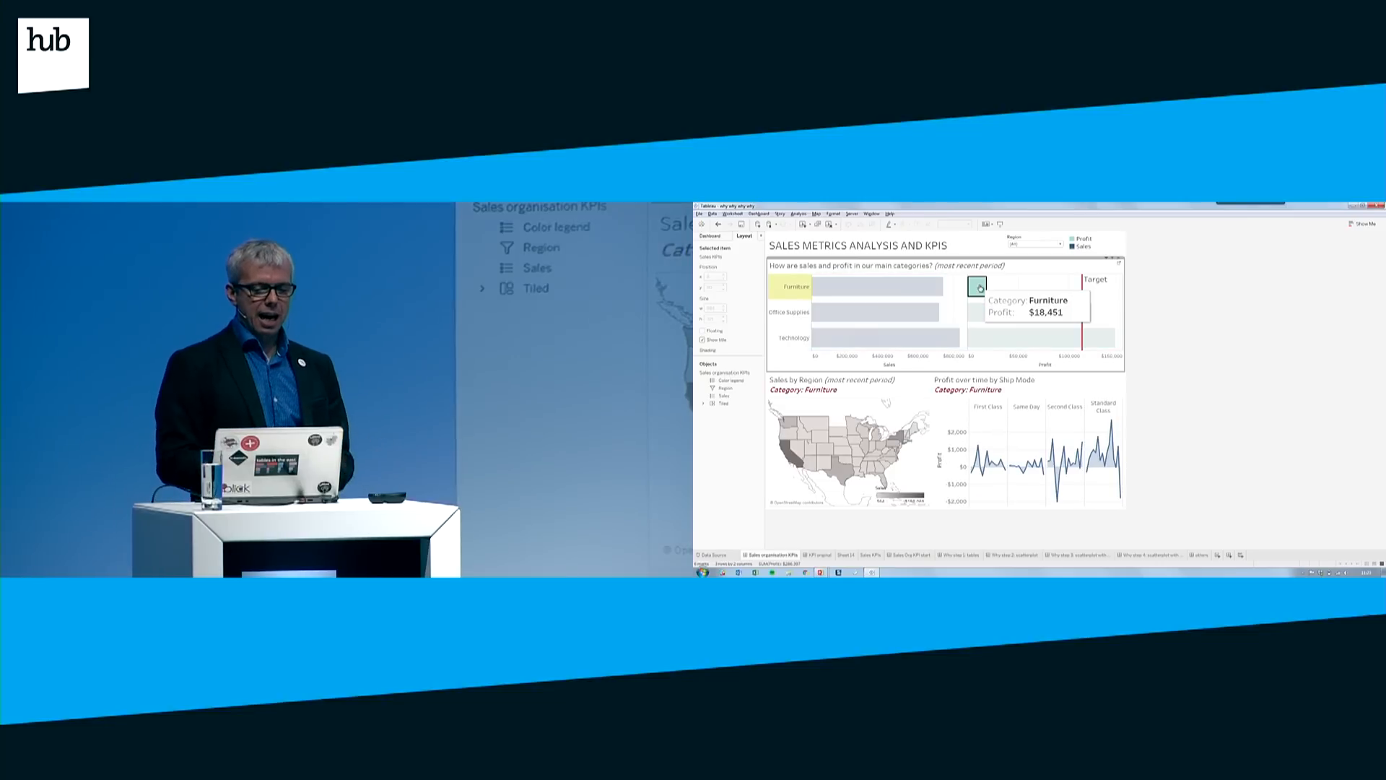
mouse_move(1023, 417)
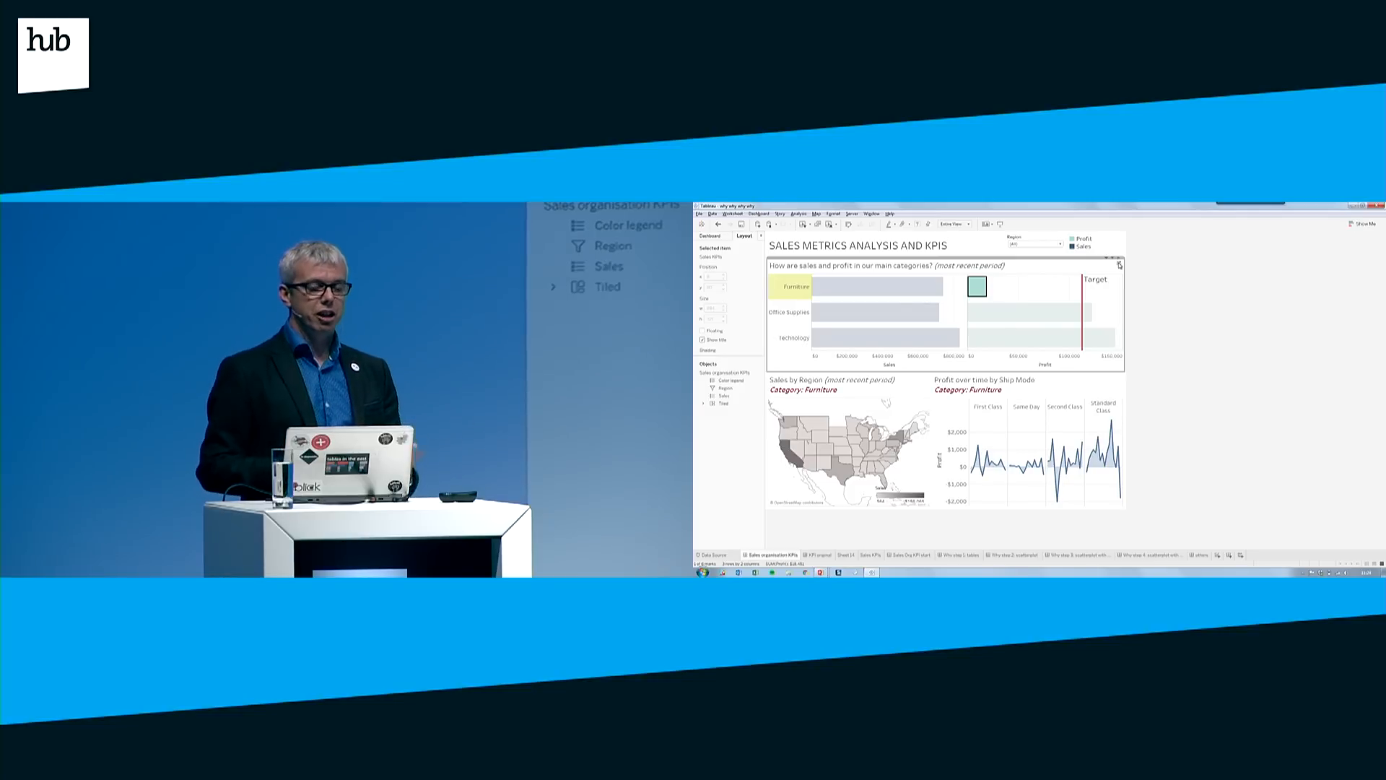
On the Sales KPIs worksheet, keep only Furniture and break it into sub-categories.
left_click(871, 554)
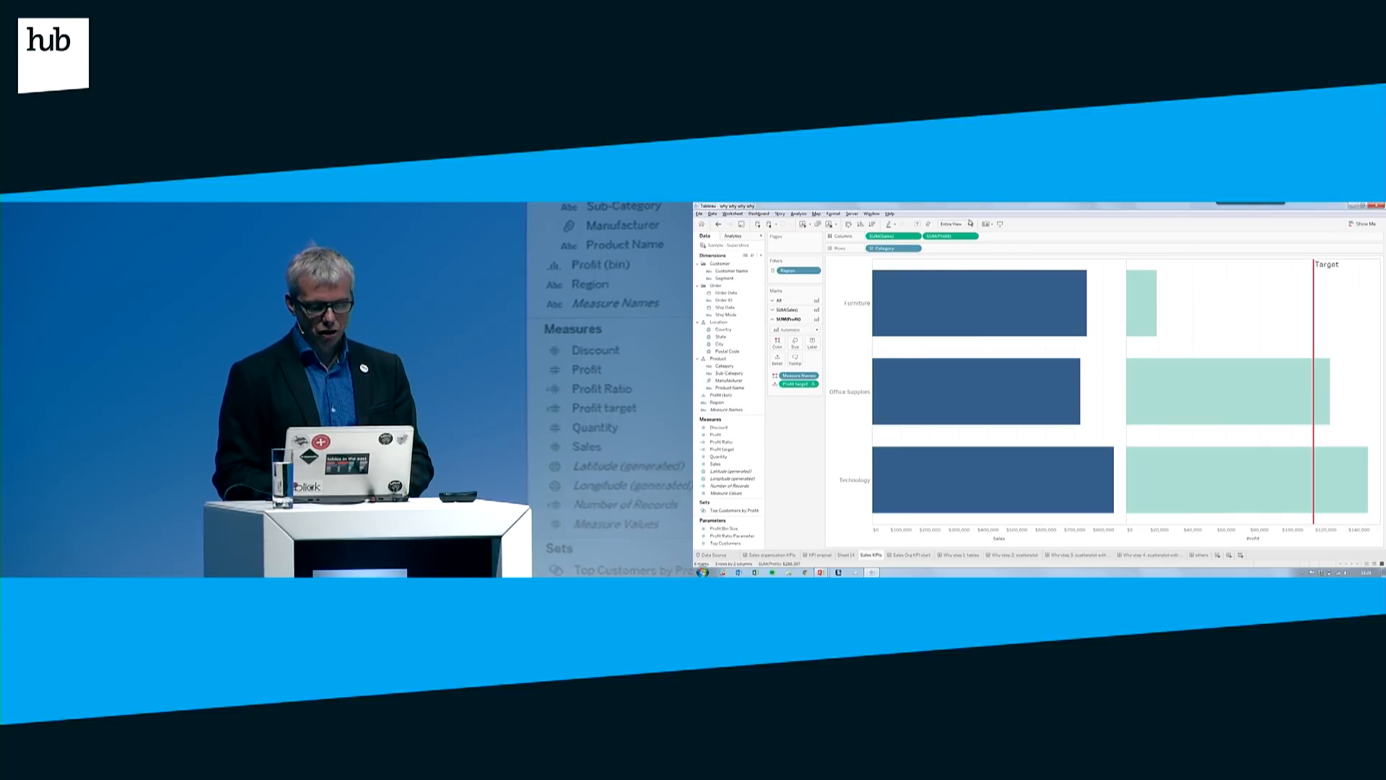
left_click(954, 224)
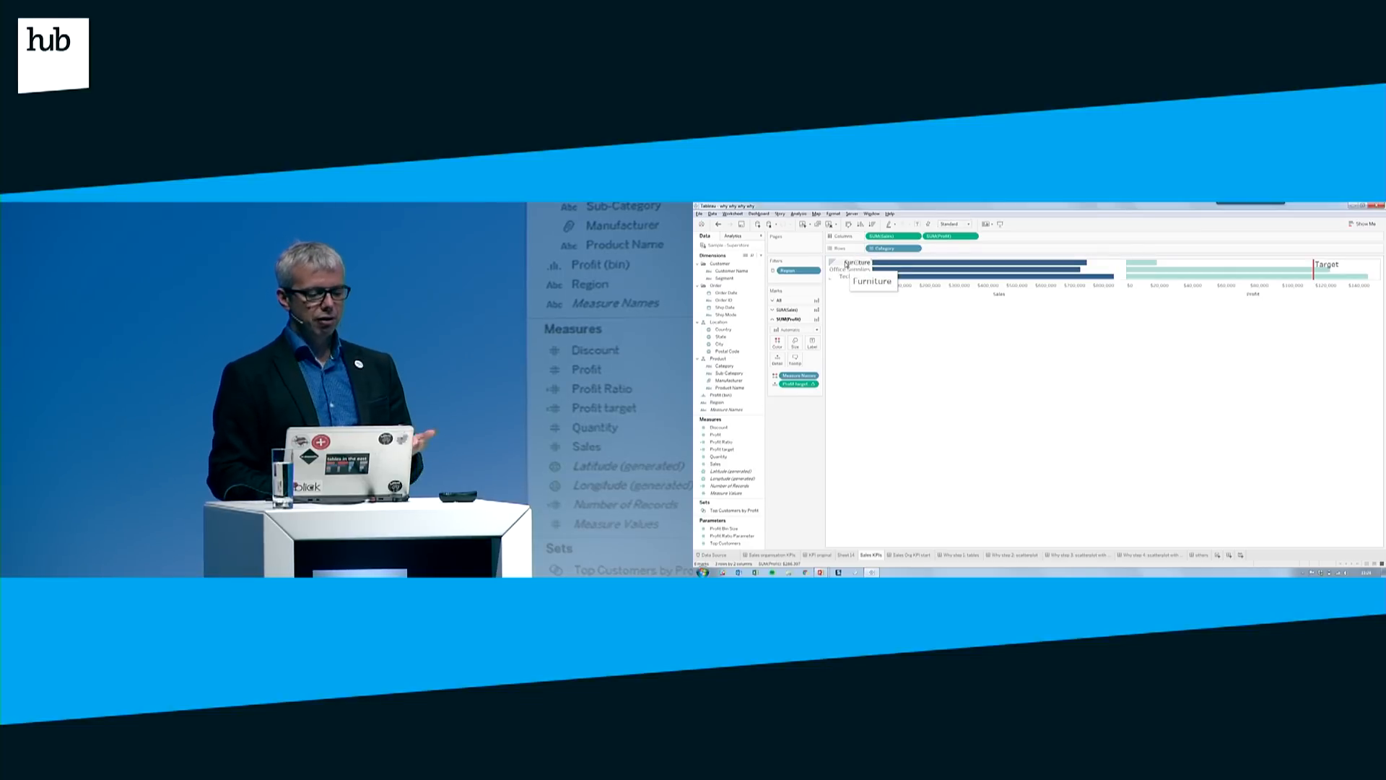
left_click(884, 262)
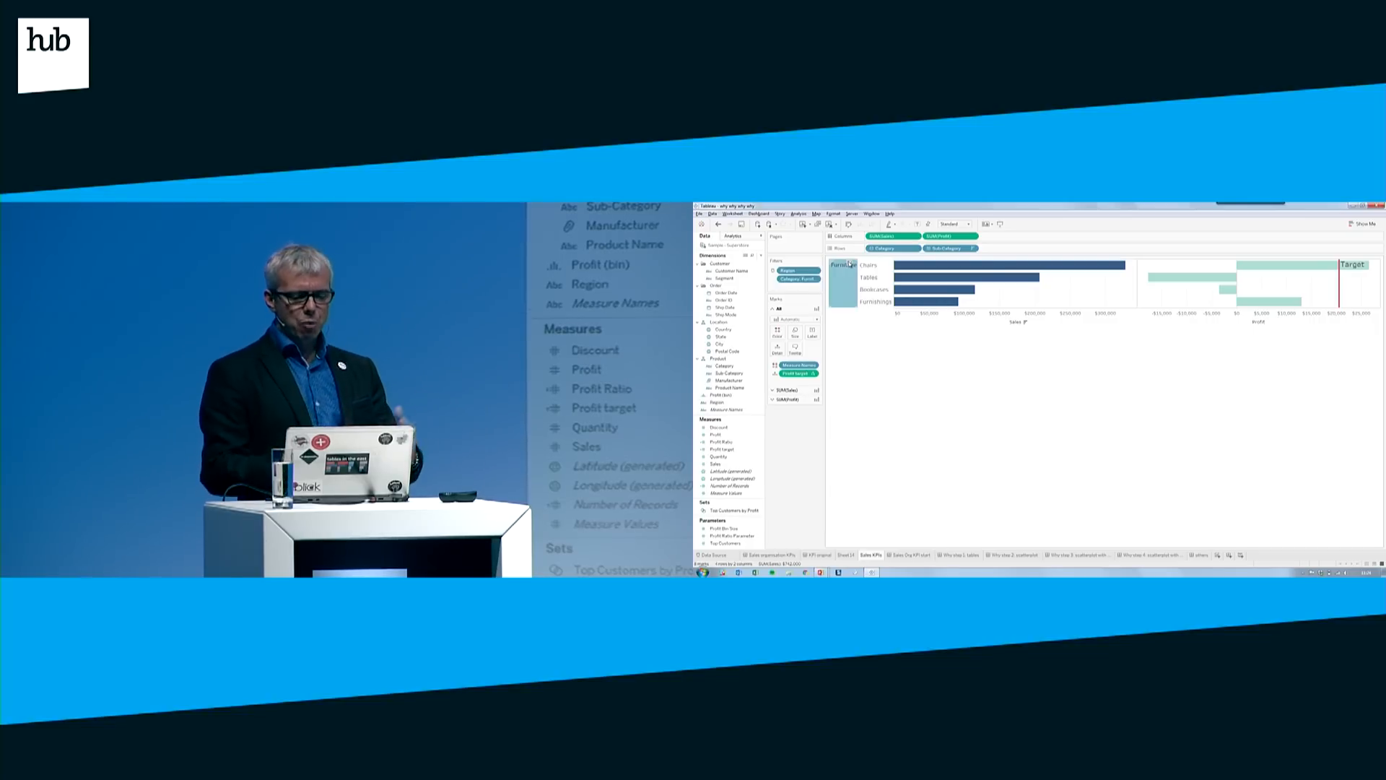
mouse_move(1189, 279)
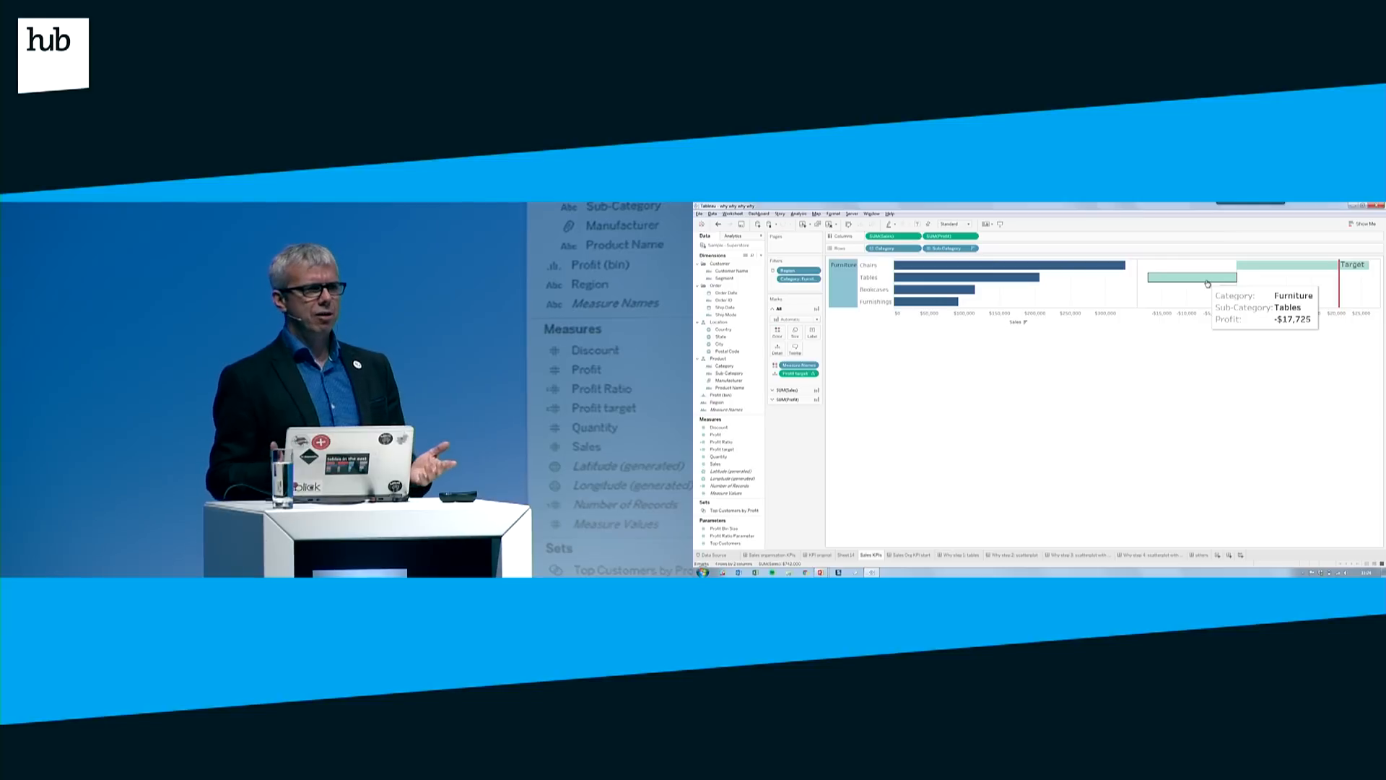
Keep only the Tables sub-category and drill down to manufacturers.
left_click(1186, 280)
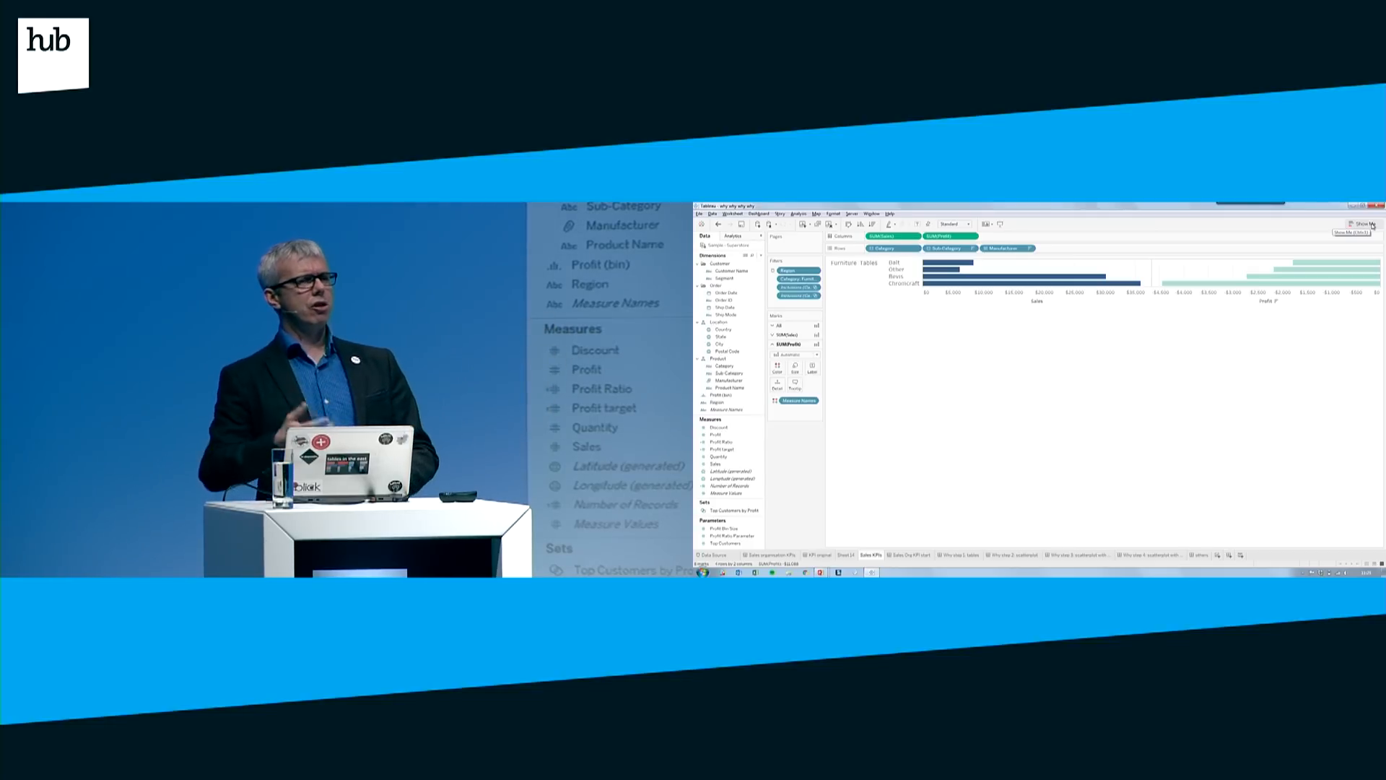
Make the Tables data a circle-mark scatter plot sized to Entire View.
left_click(1364, 224)
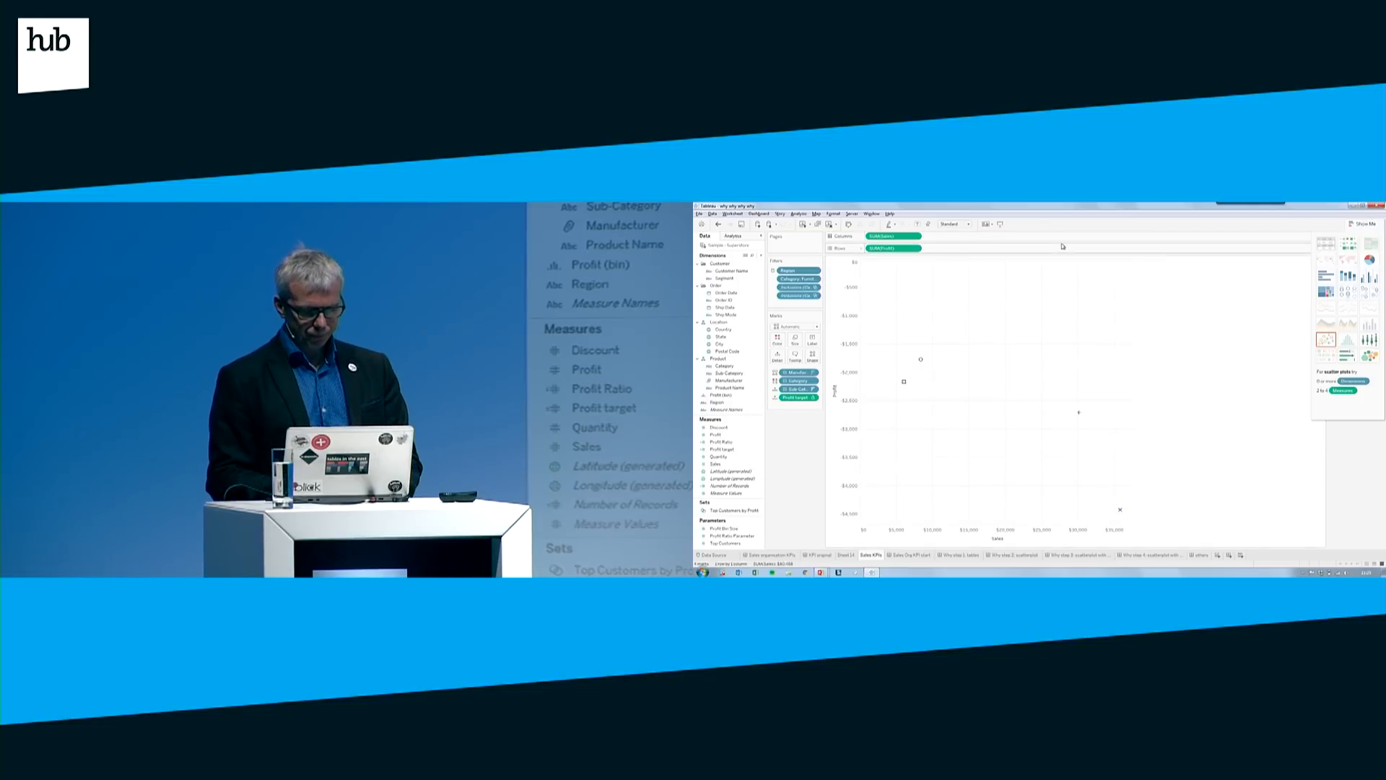
left_click(953, 224)
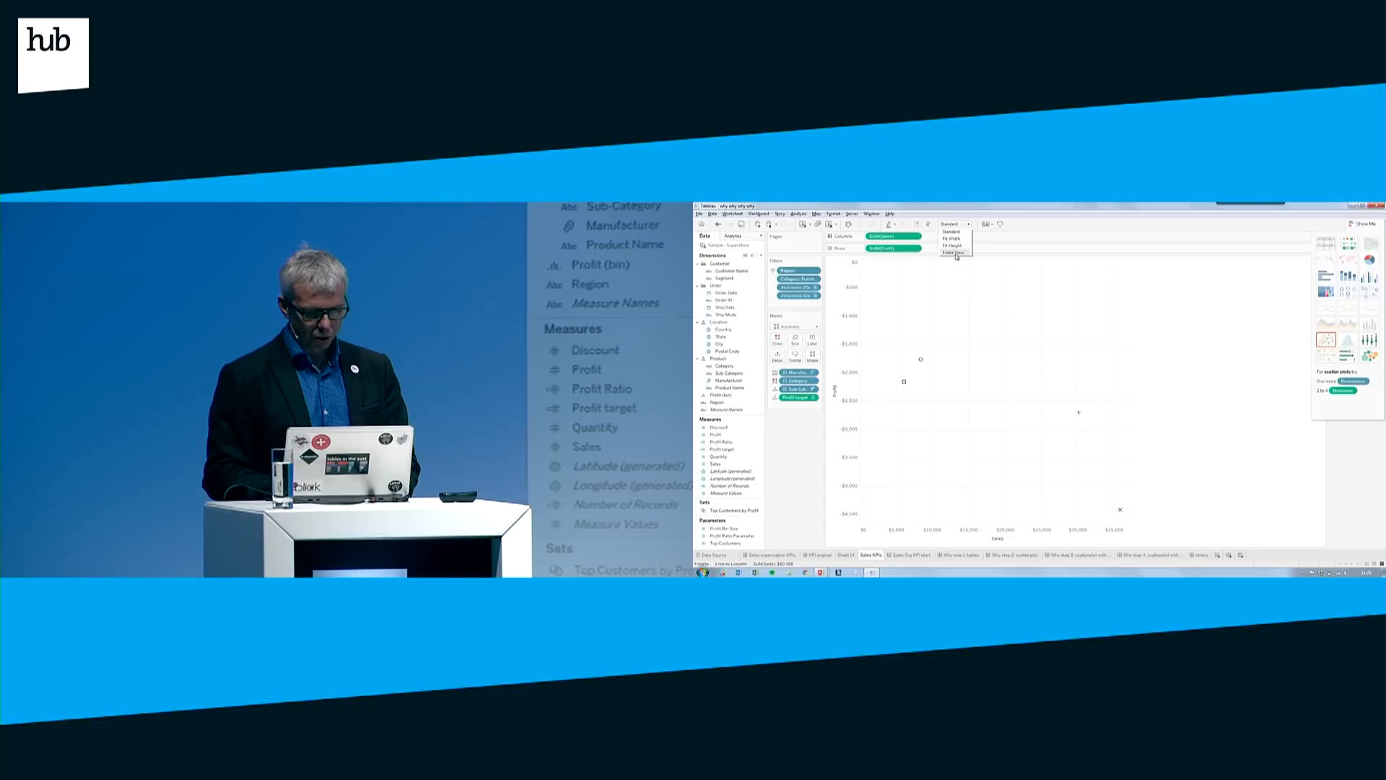
left_click(953, 253)
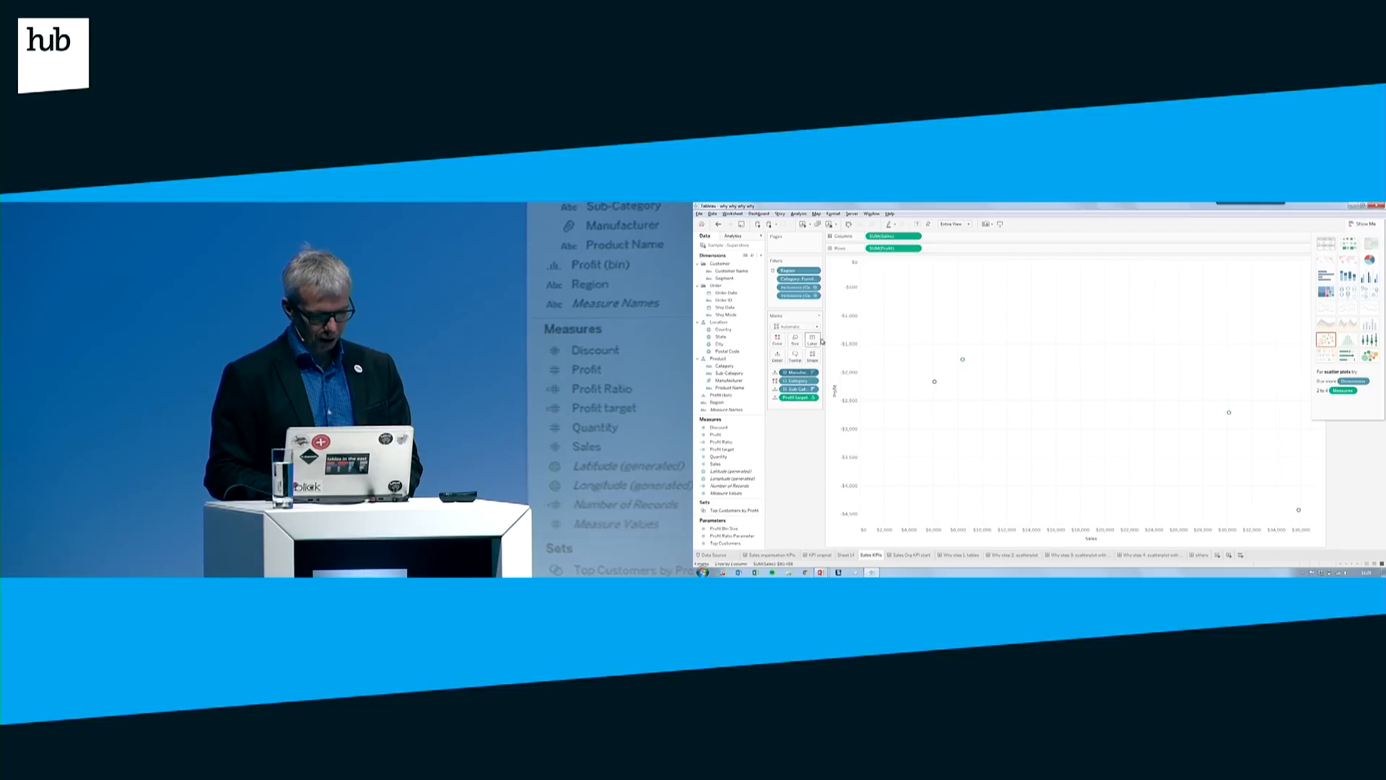
left_click(792, 326)
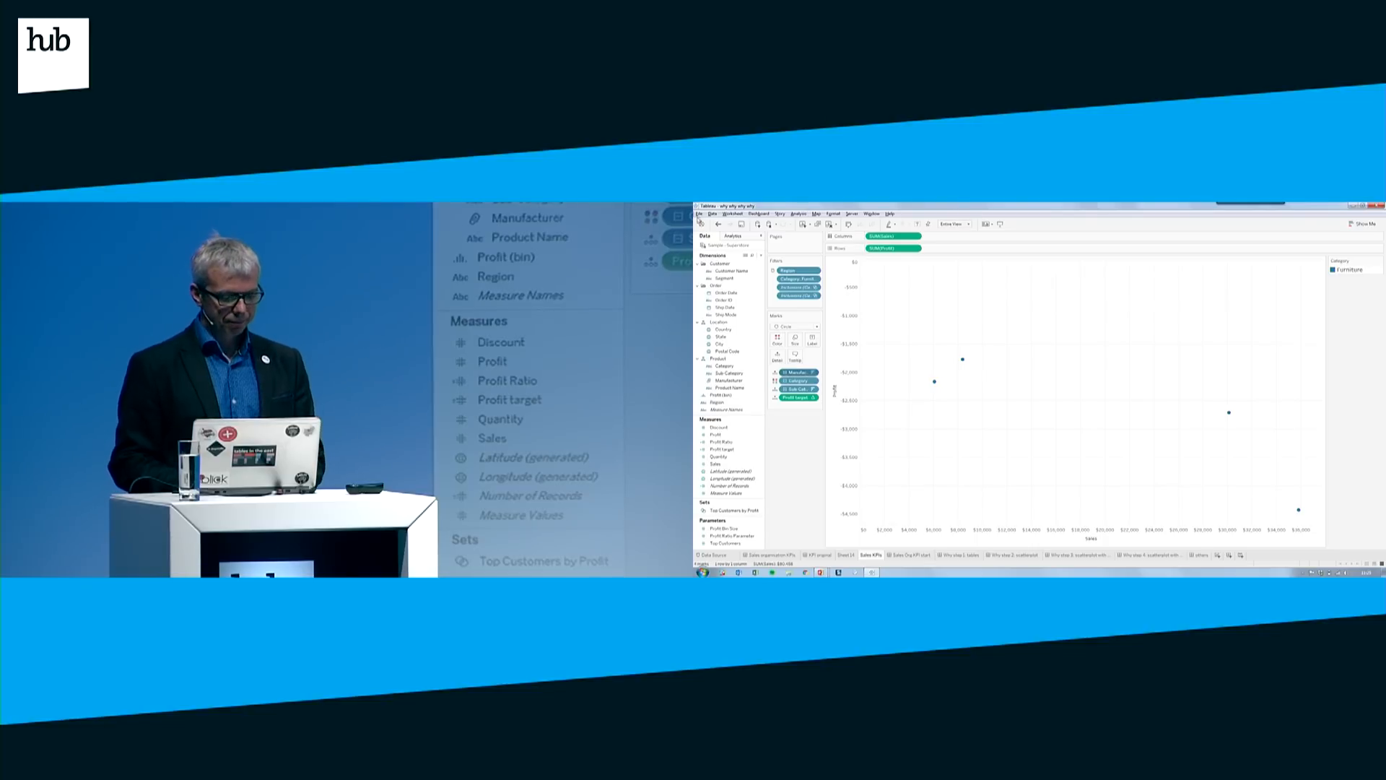
Add Customer Name to Detail so each Furniture tables customer is one point.
left_click(731, 271)
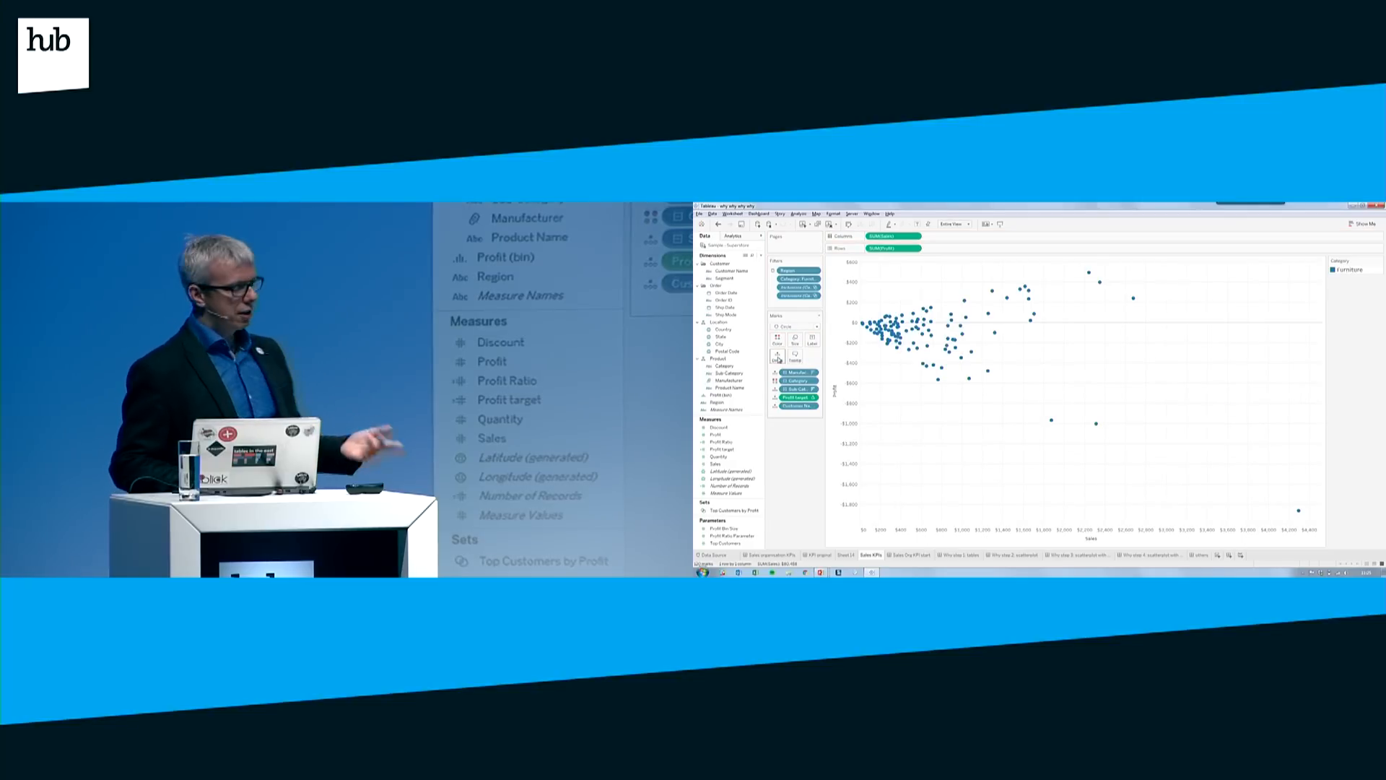
mouse_move(1054, 423)
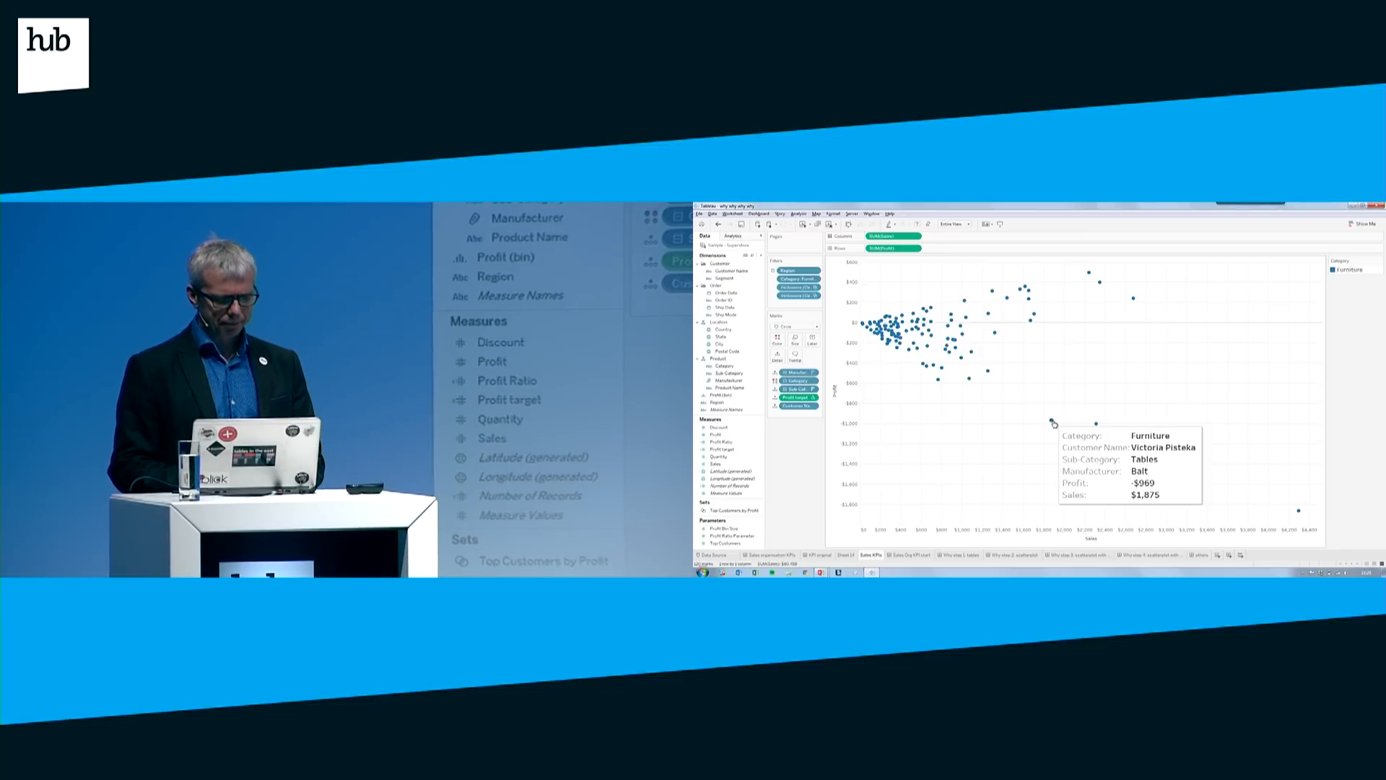
mouse_move(981, 406)
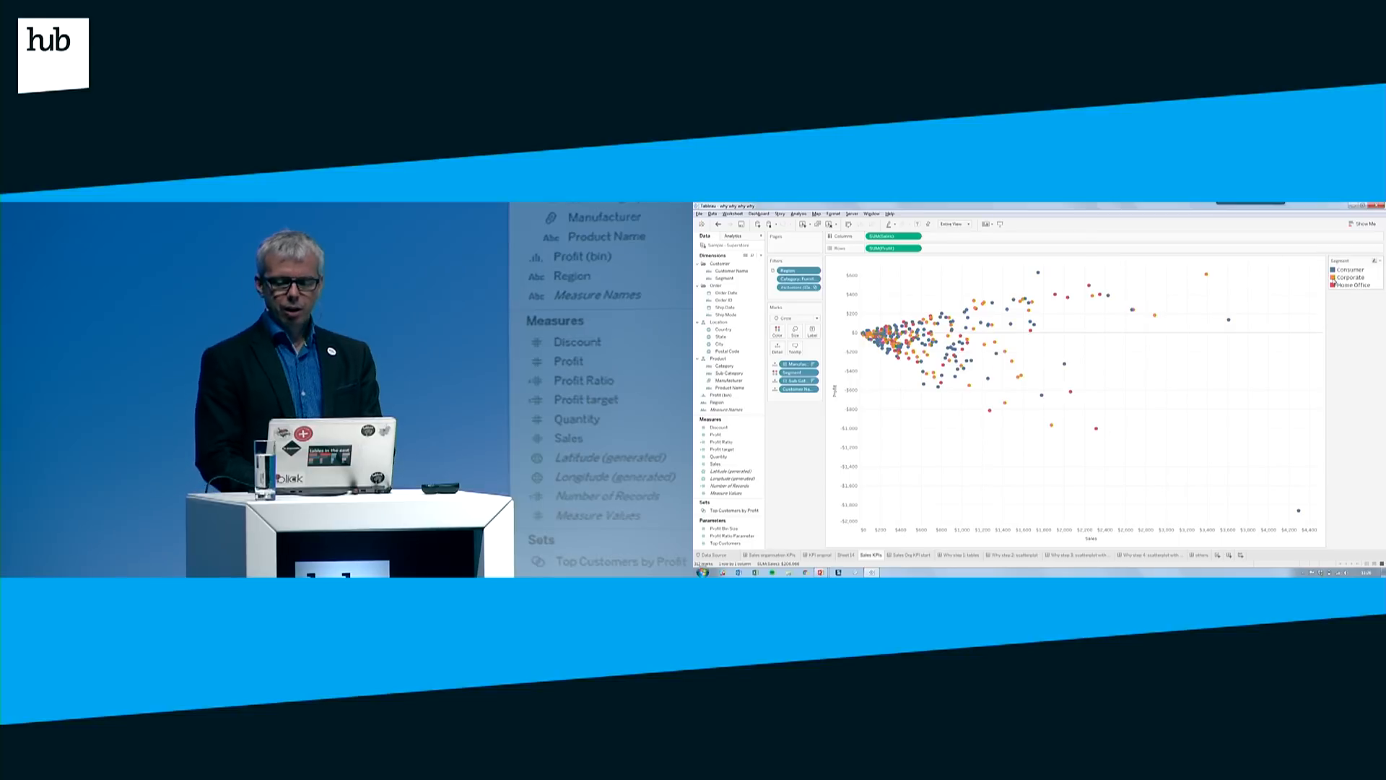
Highlight and clear Home Office customers, then shade points by average discount.
left_click(1352, 284)
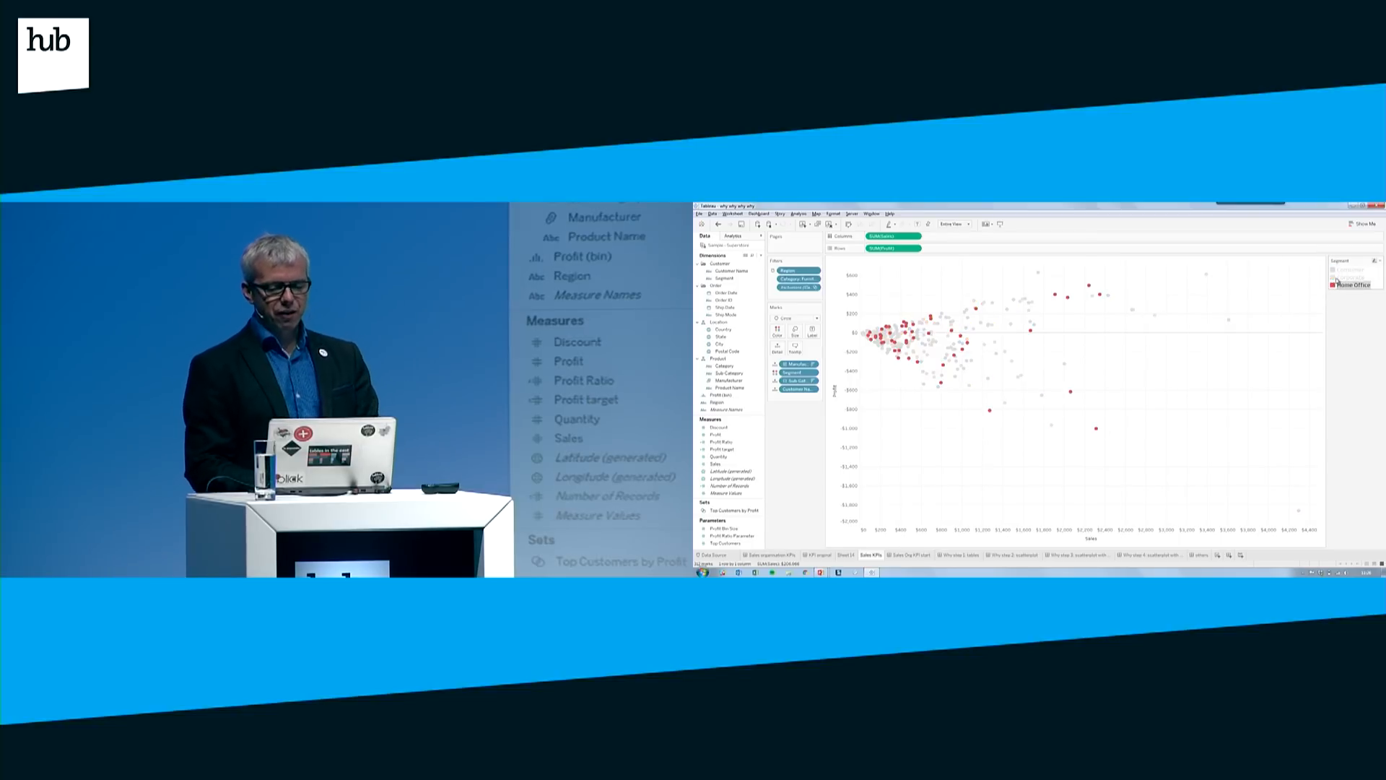
left_click(1350, 277)
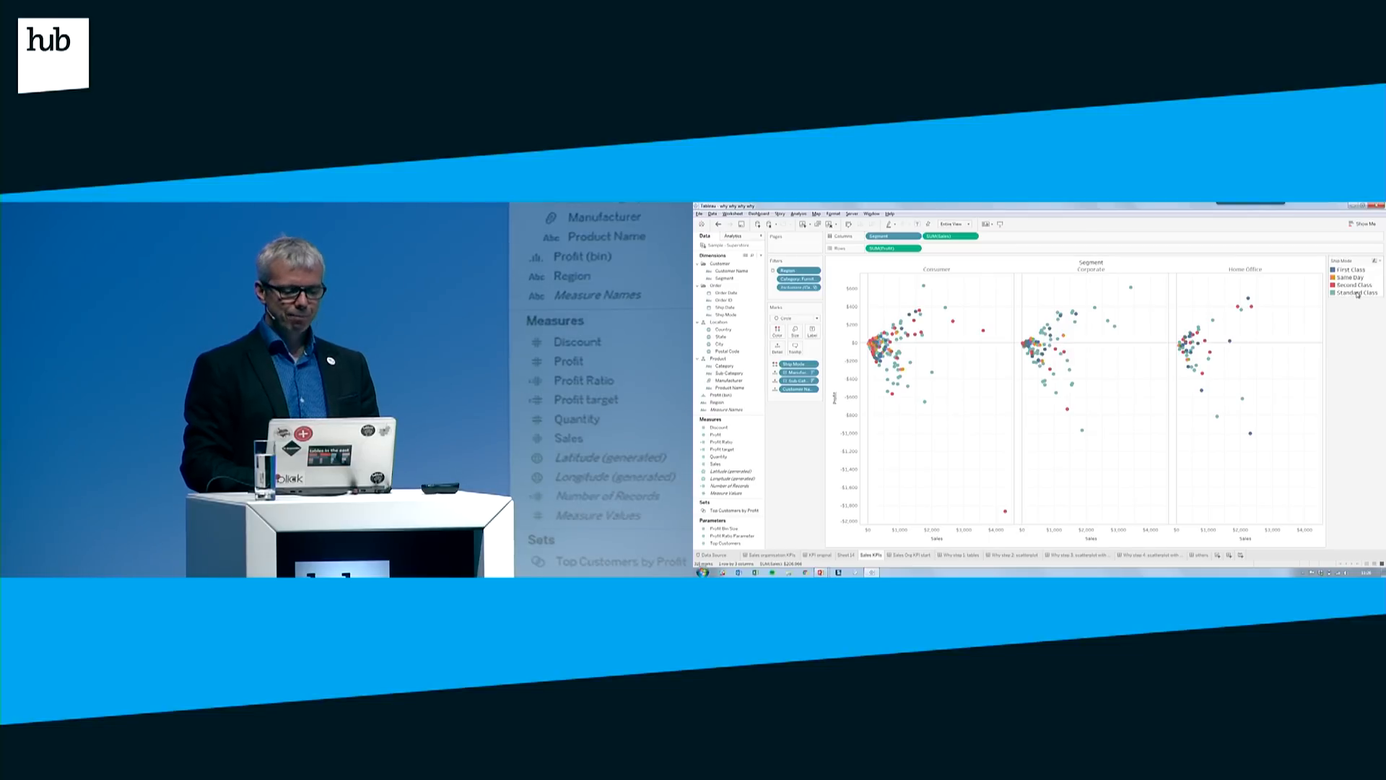
left_click(1355, 292)
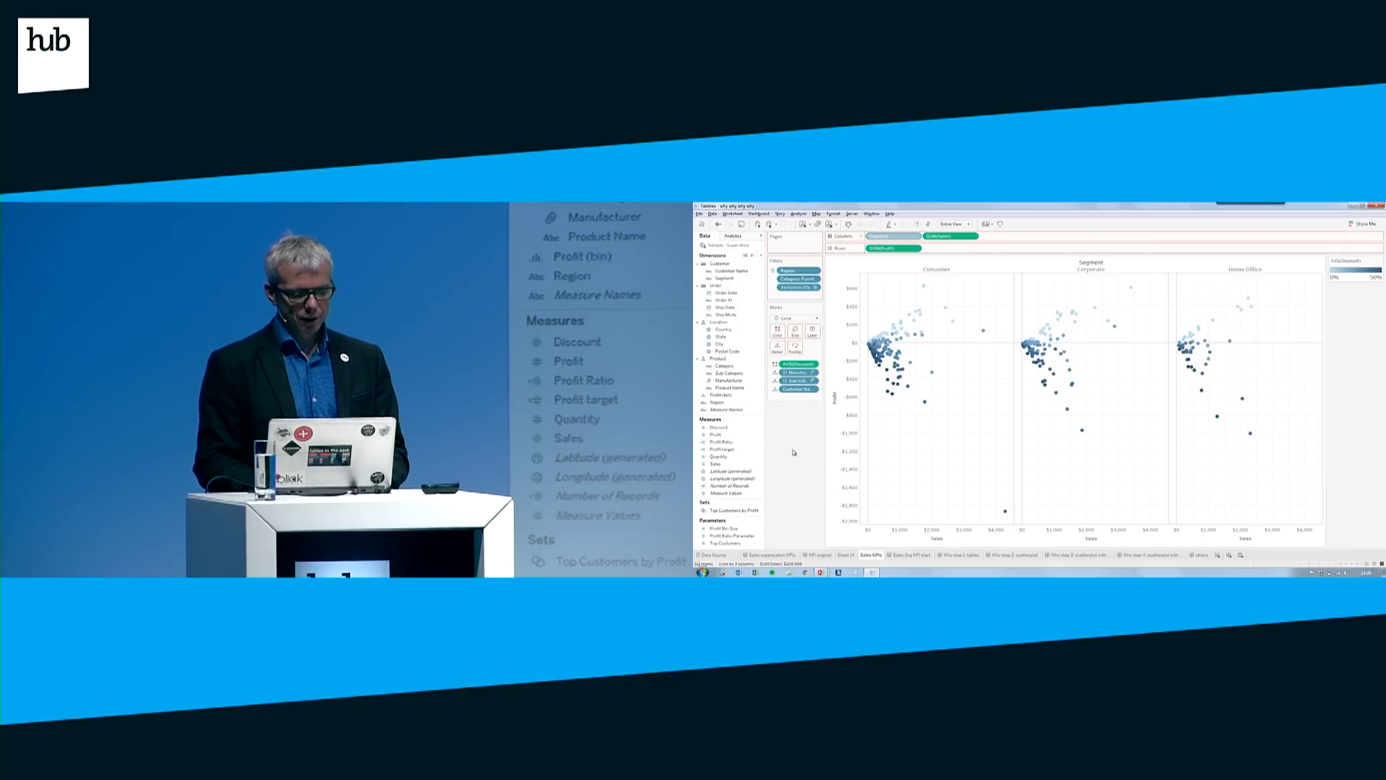
Remove Segment from Columns, merging the panes into one discount-shaded scatter.
left_click(879, 236)
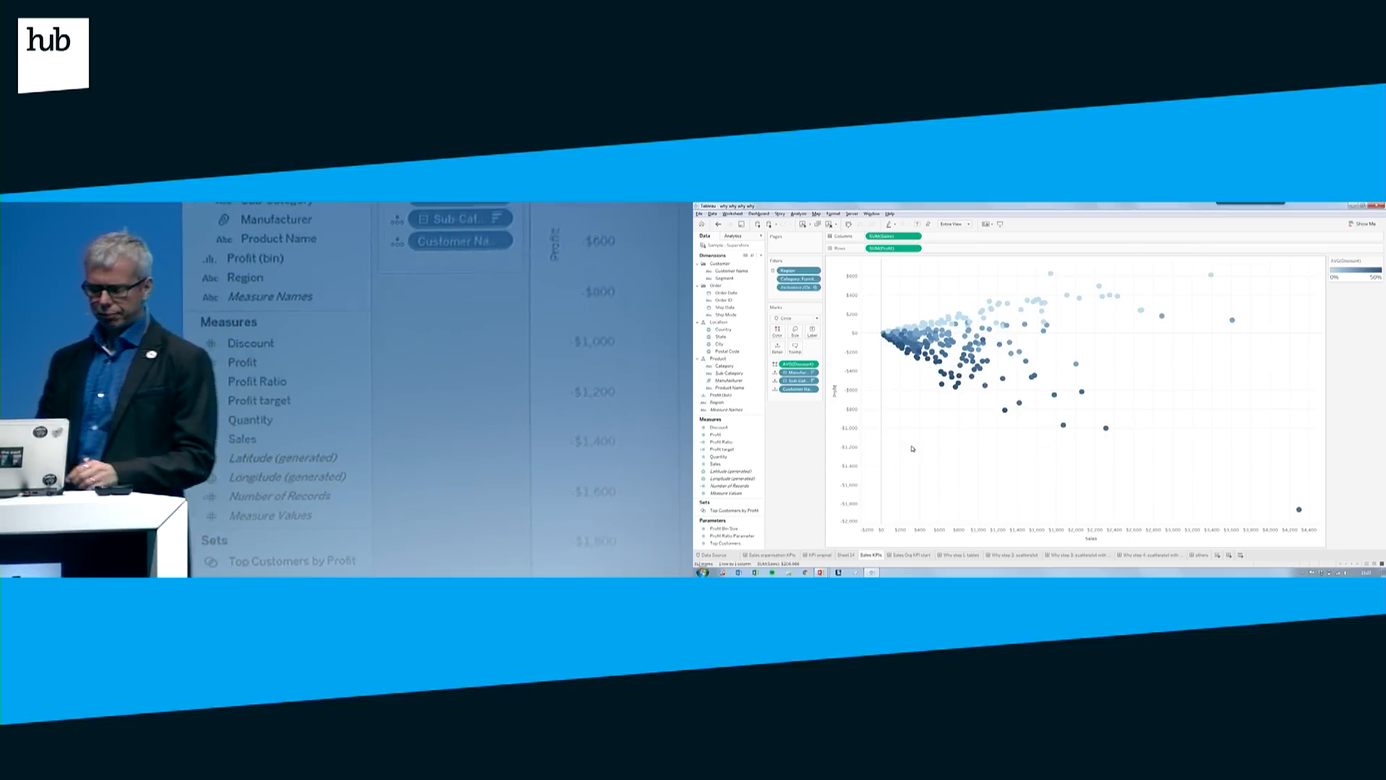
left_click(300, 362)
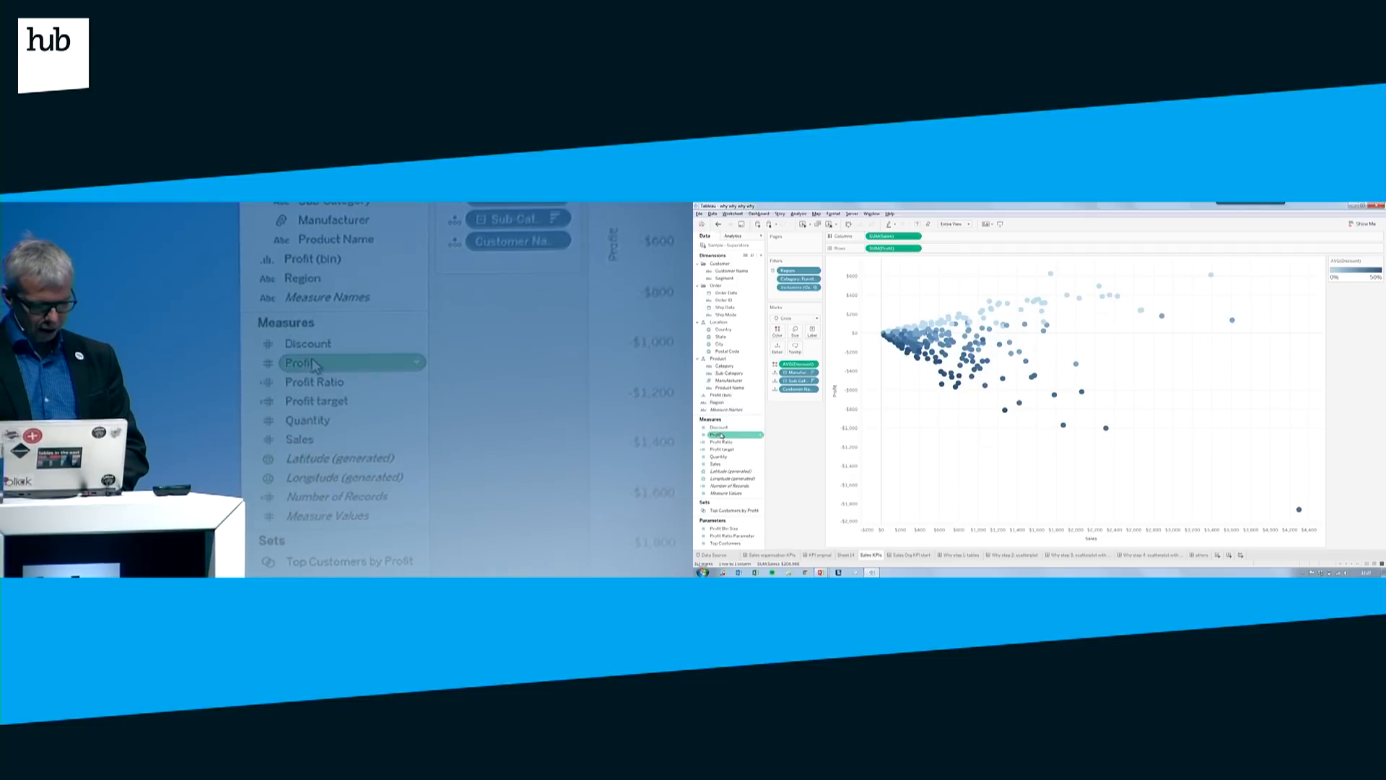